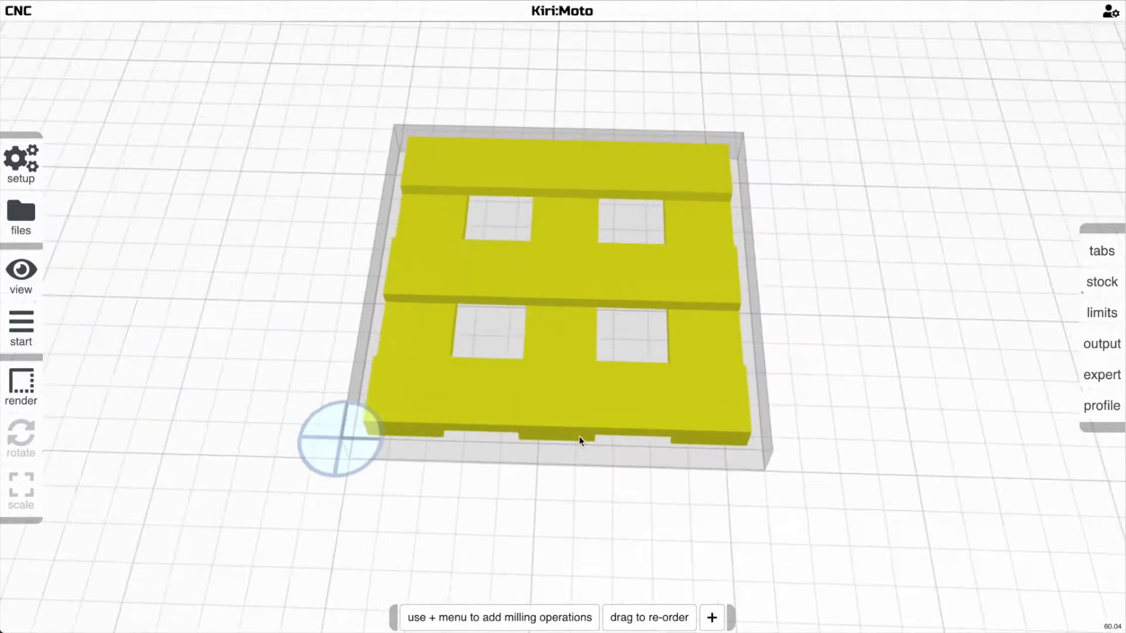
Step: Add a register operation from the operations bar and render its notch-cutting toolpaths along the stock edges
left_click(712, 618)
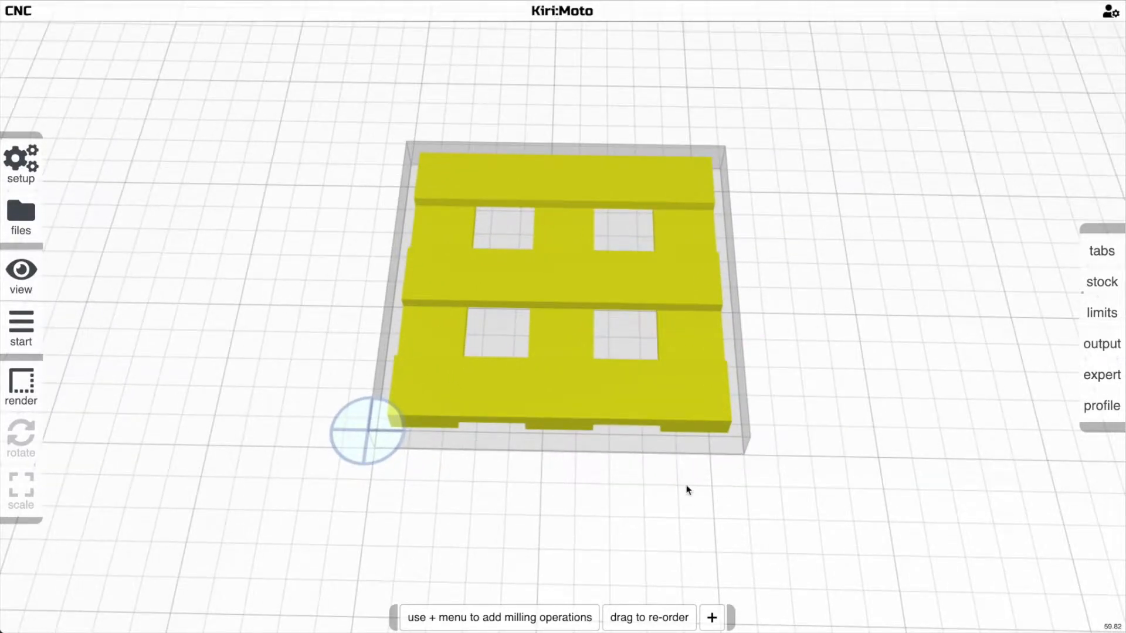
left_click(712, 618)
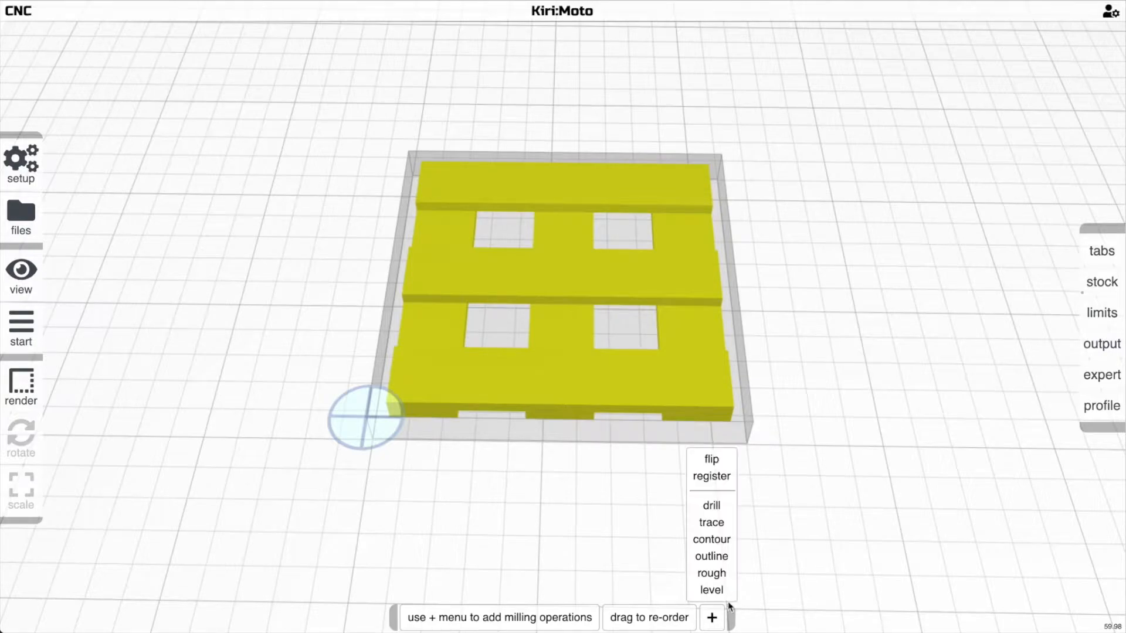
left_click(711, 476)
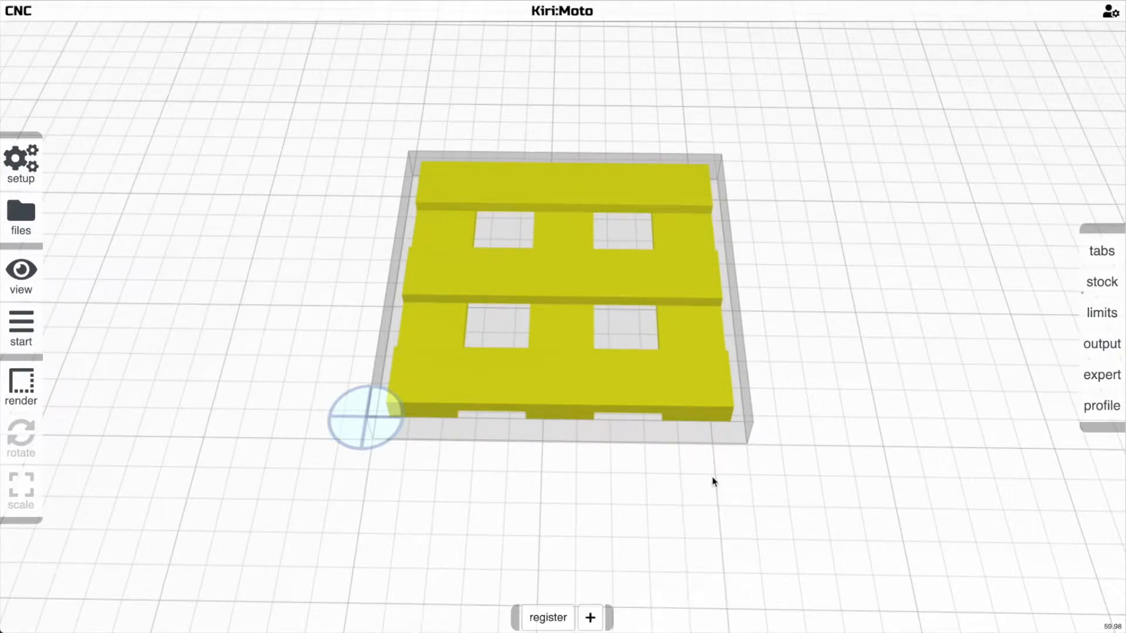
left_click(590, 618)
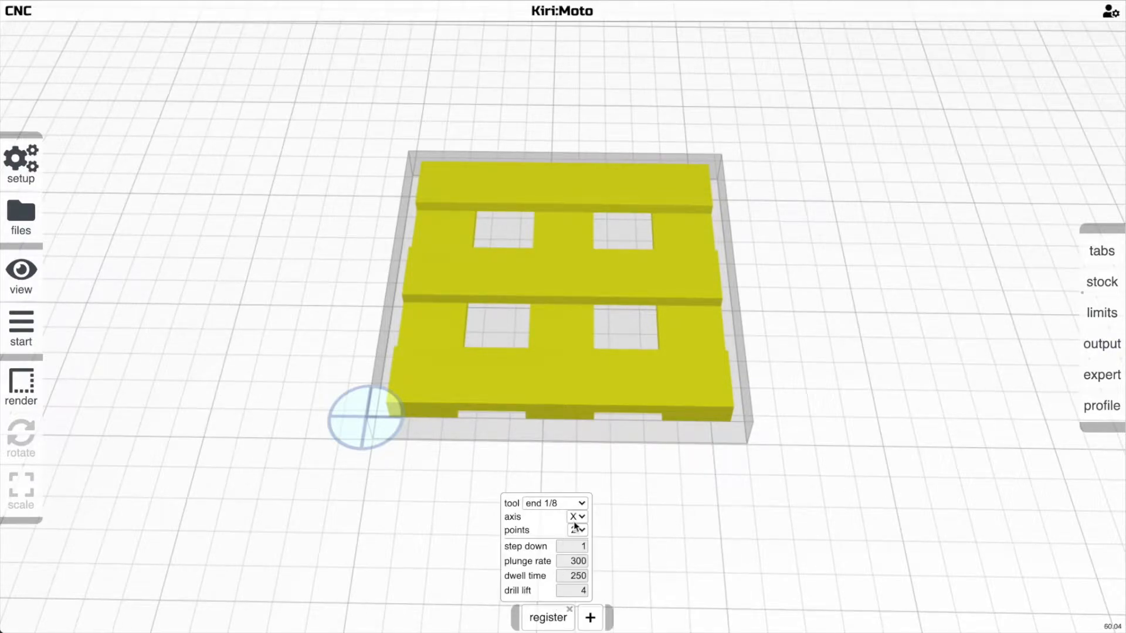
left_click(575, 516)
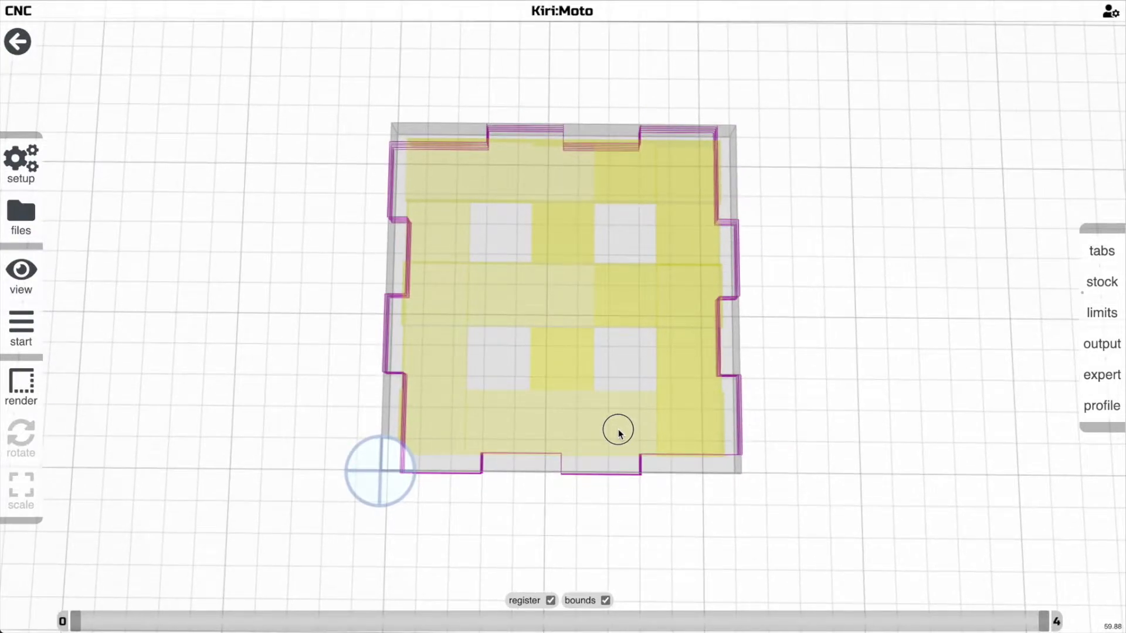
Step: Leave the toolpath preview and return to the pallet model view
left_click(1101, 281)
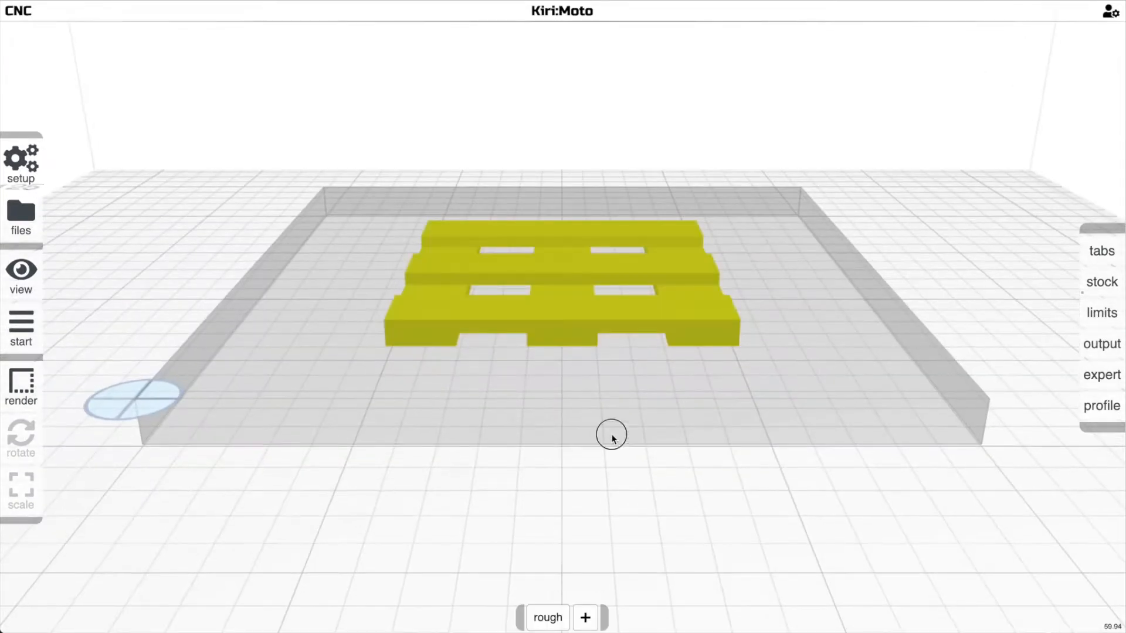
Step: Render the roughing toolpaths for review, then return to the model
left_click(1101, 312)
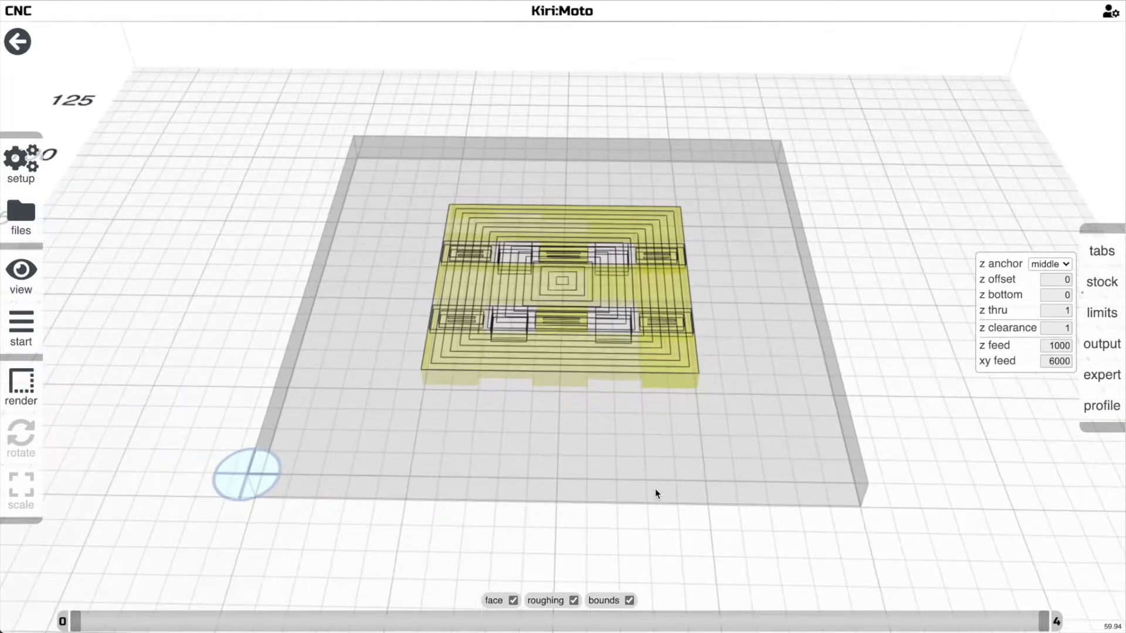
left_click(612, 618)
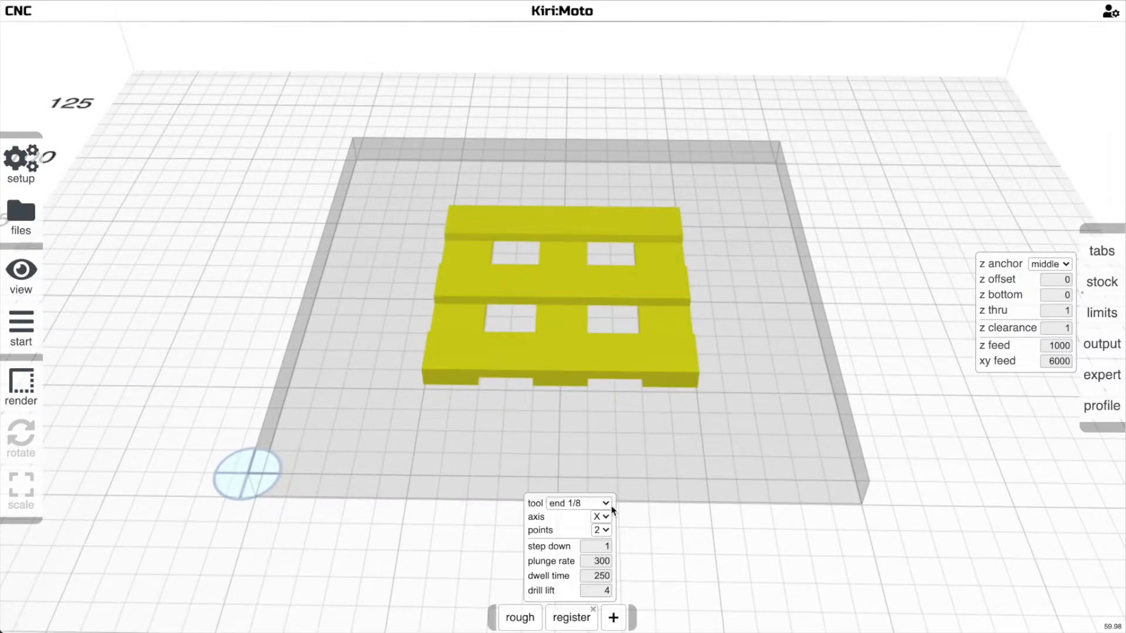
Step: Add a flip operation and apply it along X to turn the pallet over
left_click(601, 516)
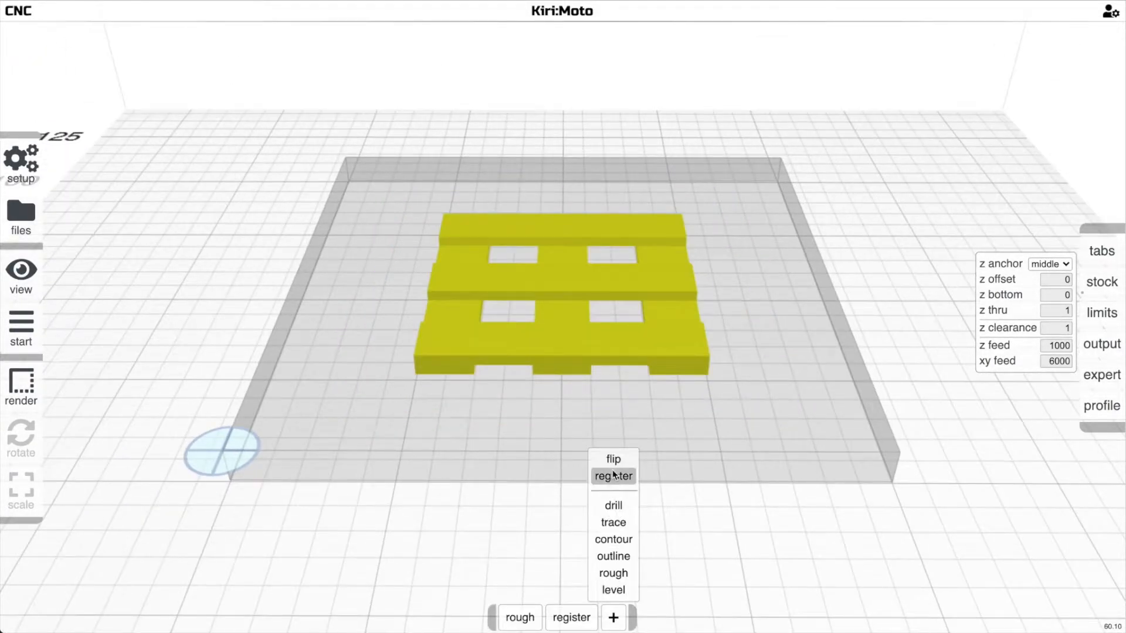
left_click(612, 458)
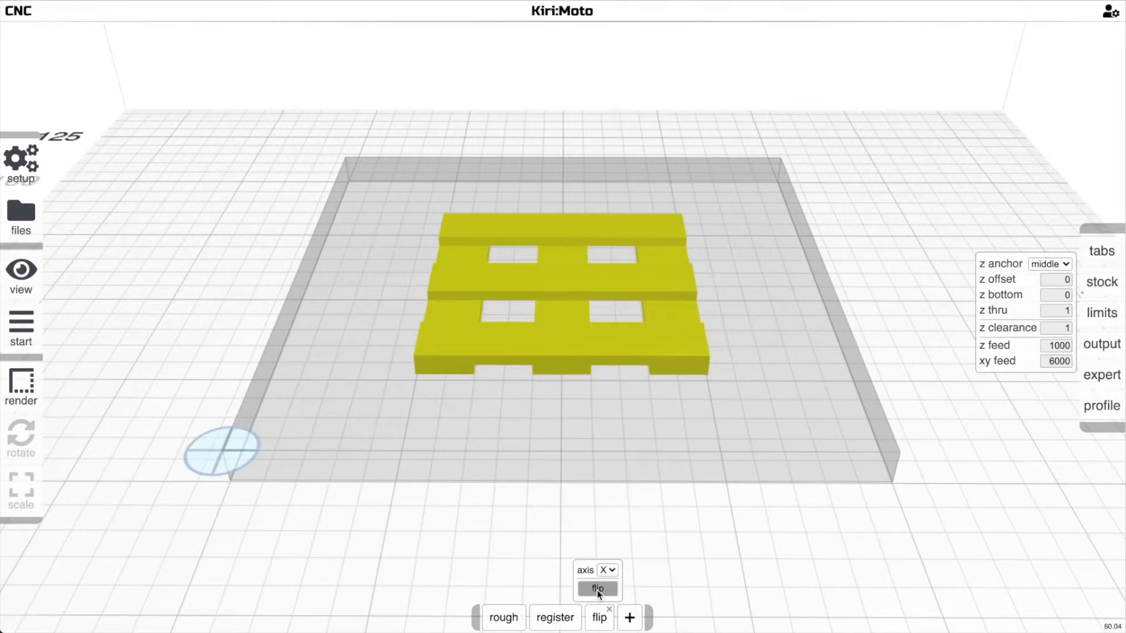
left_click(597, 587)
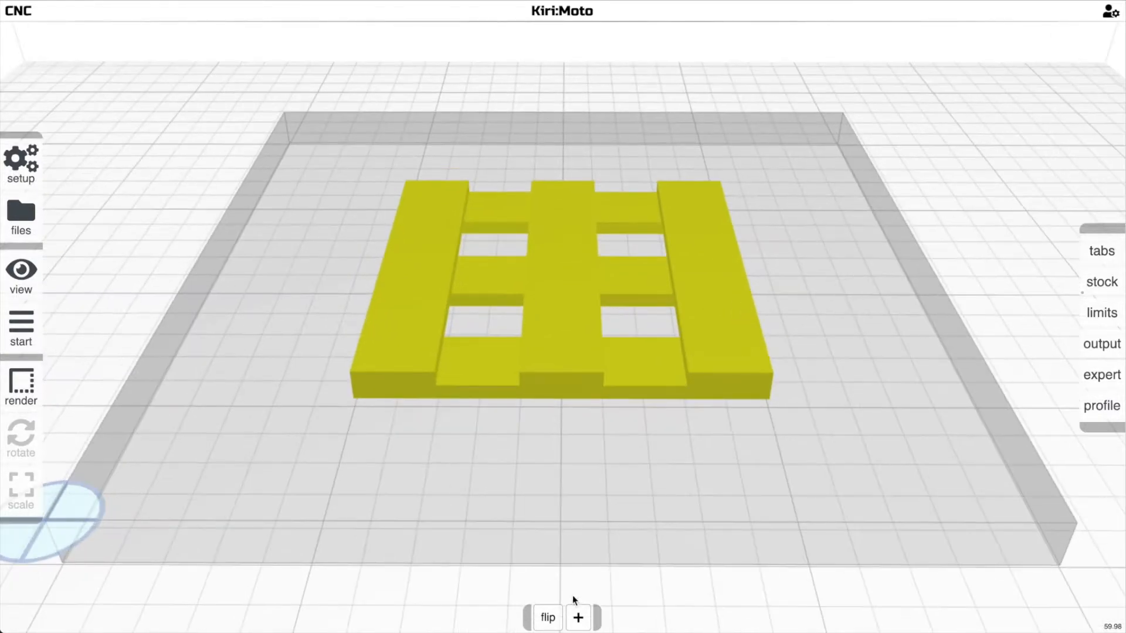
Step: Add a rough operation for the pallet's flipped second side
left_click(578, 618)
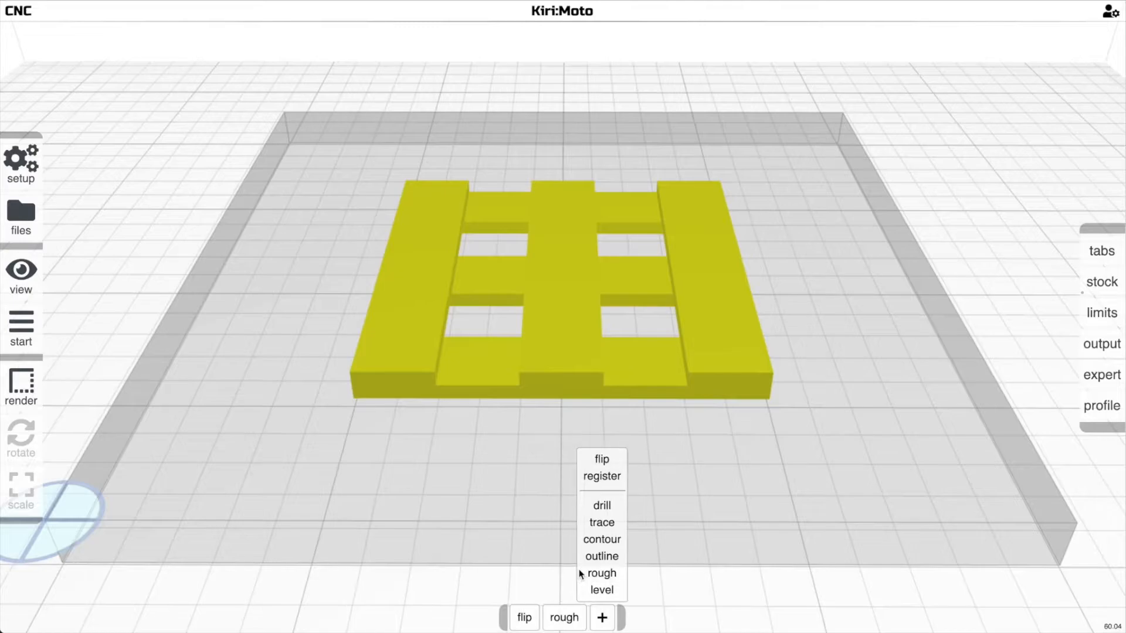
left_click(600, 573)
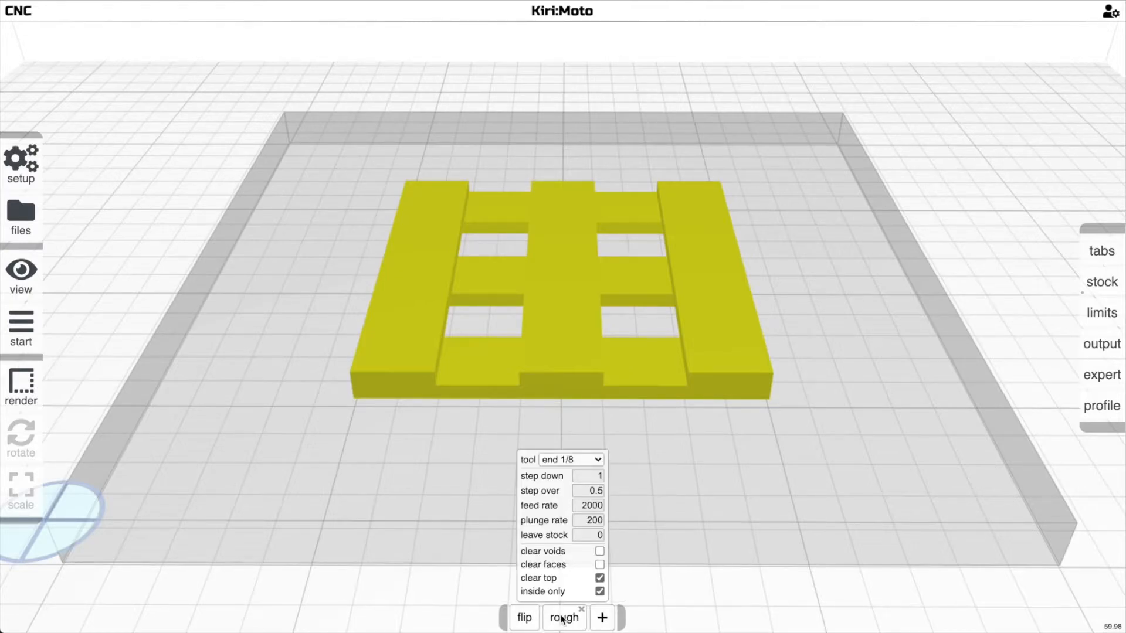
left_click(564, 618)
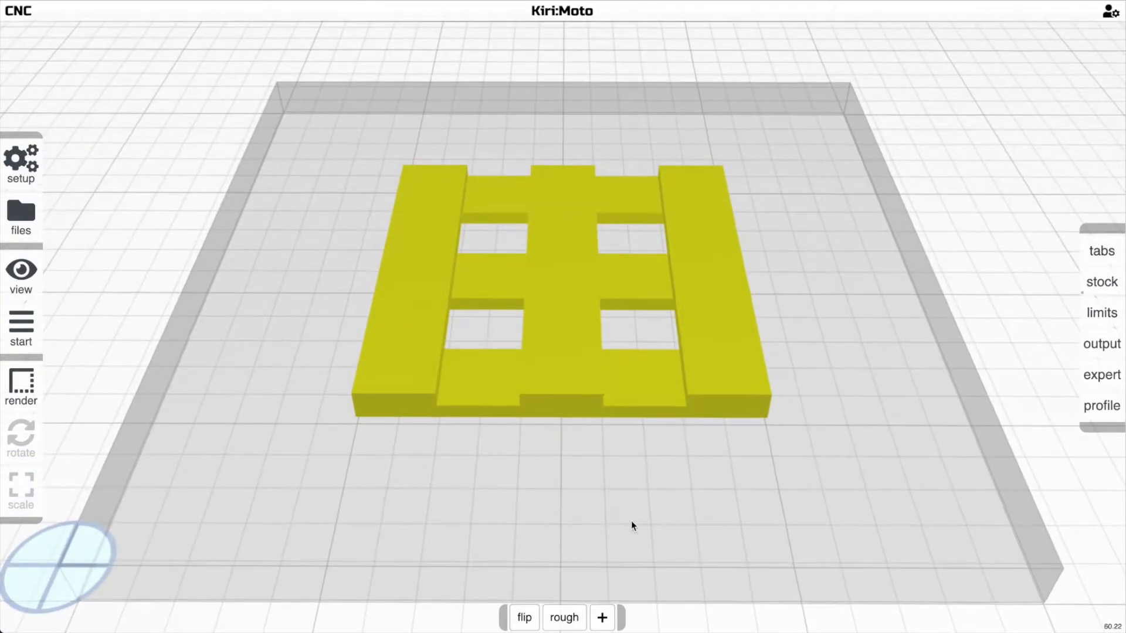
Step: Add an outline operation restricted to outside only and render its toolpaths
left_click(601, 618)
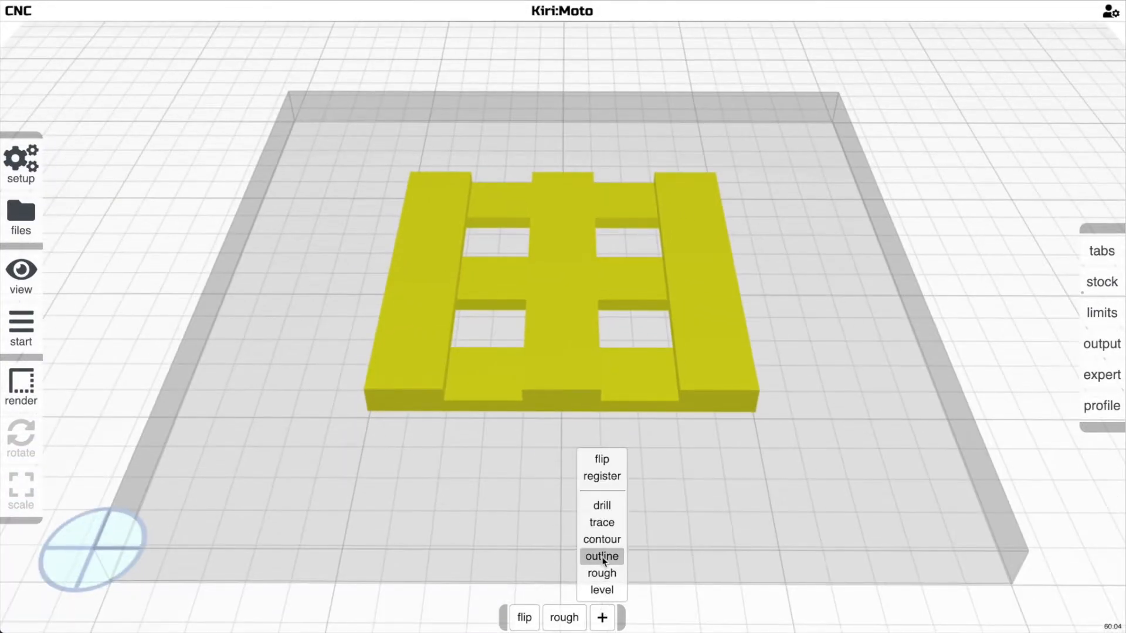
left_click(601, 556)
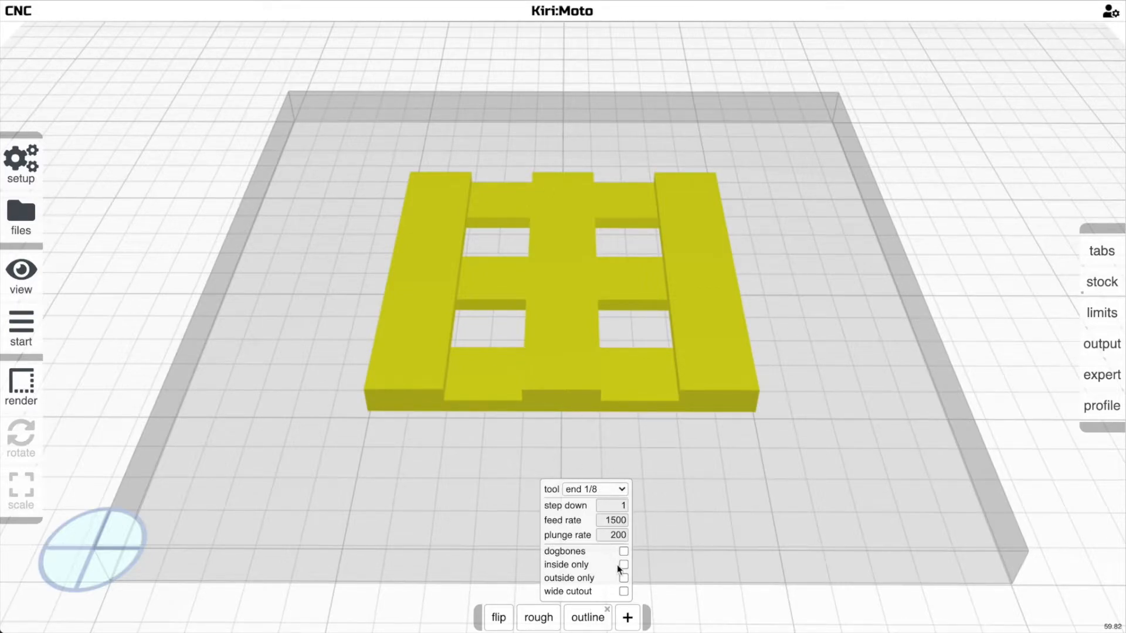
left_click(622, 565)
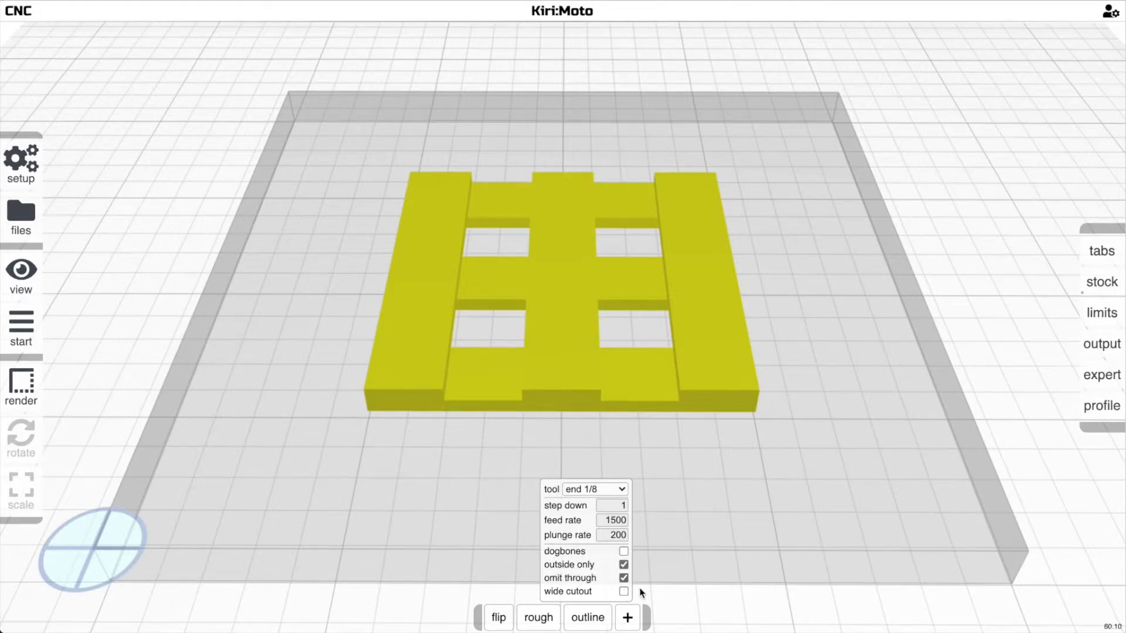
left_click(623, 578)
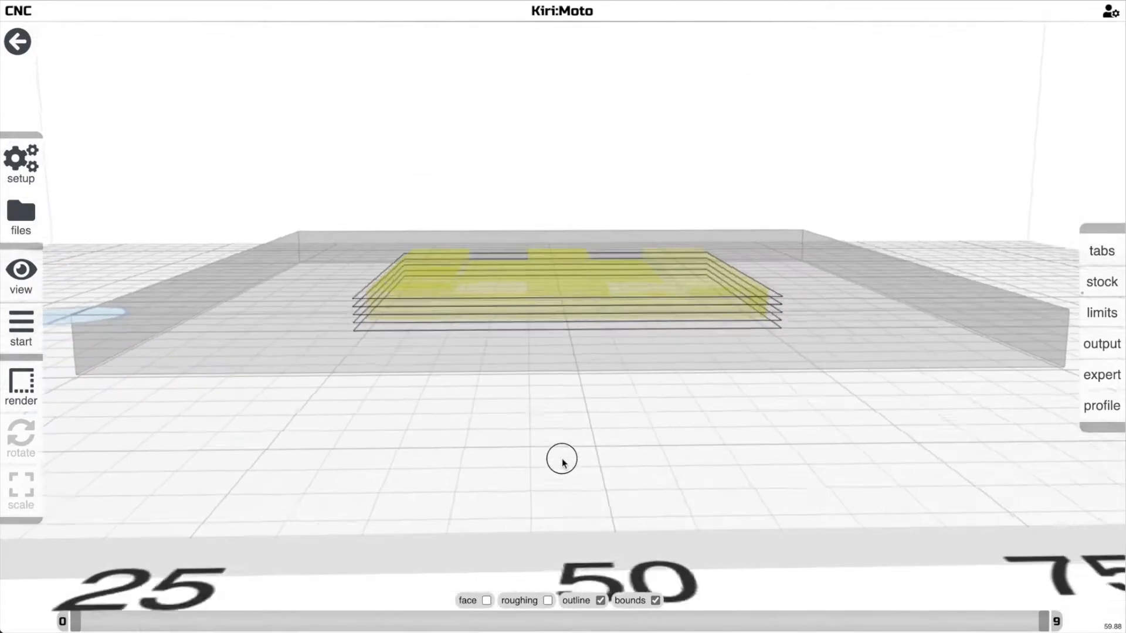
Step: Show face and roughing layers with the outline preview, then return and check the flip operation's axis
left_click(485, 601)
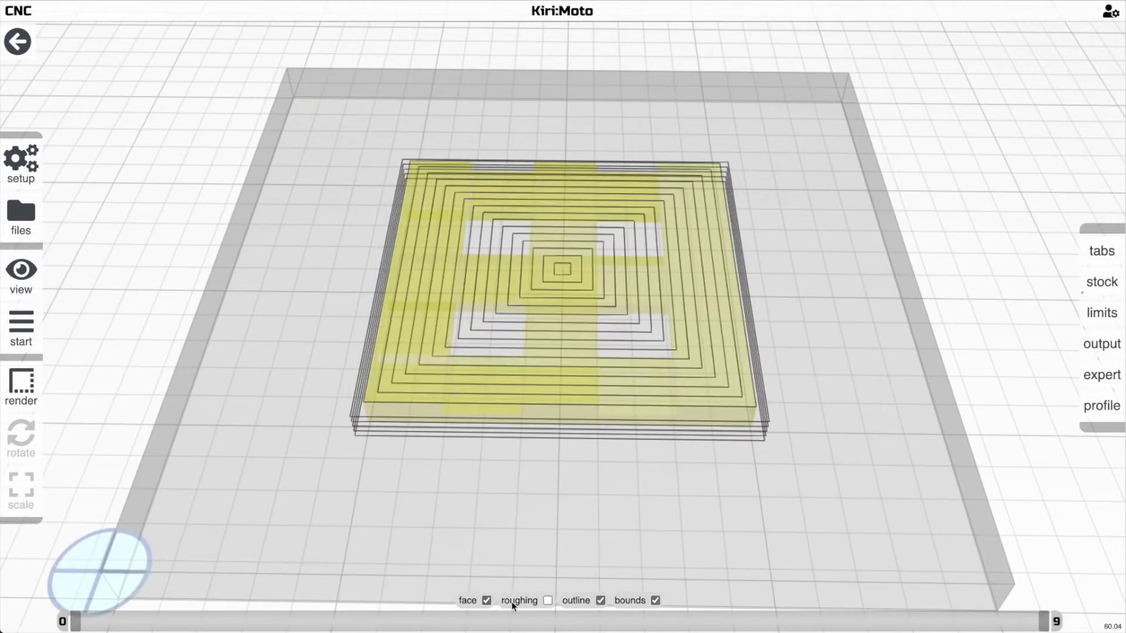
left_click(549, 600)
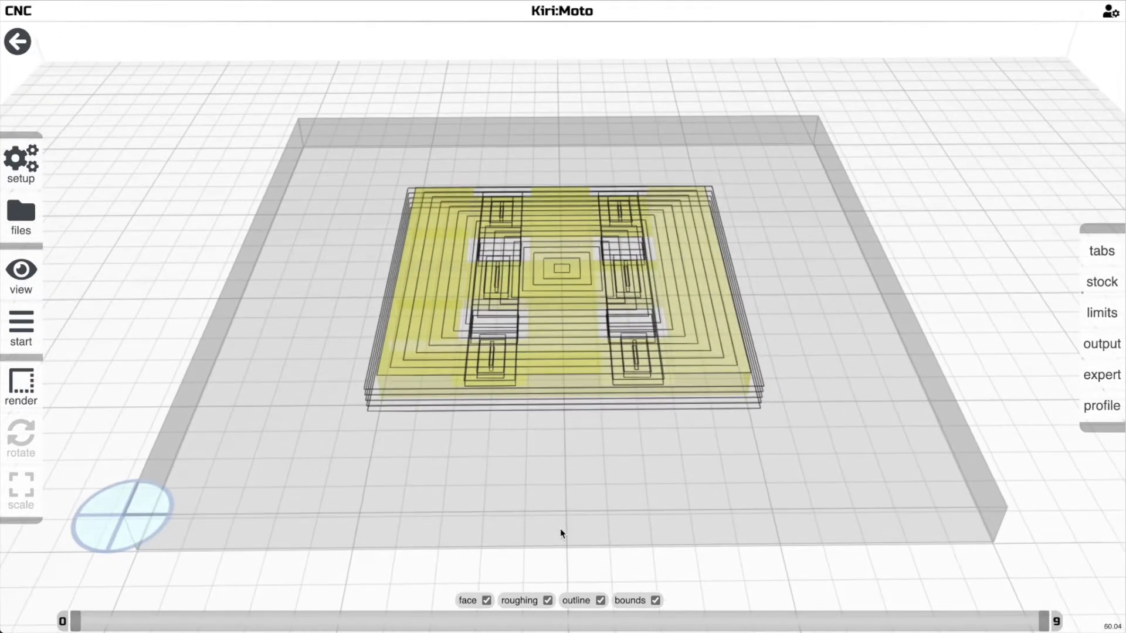
left_click(587, 618)
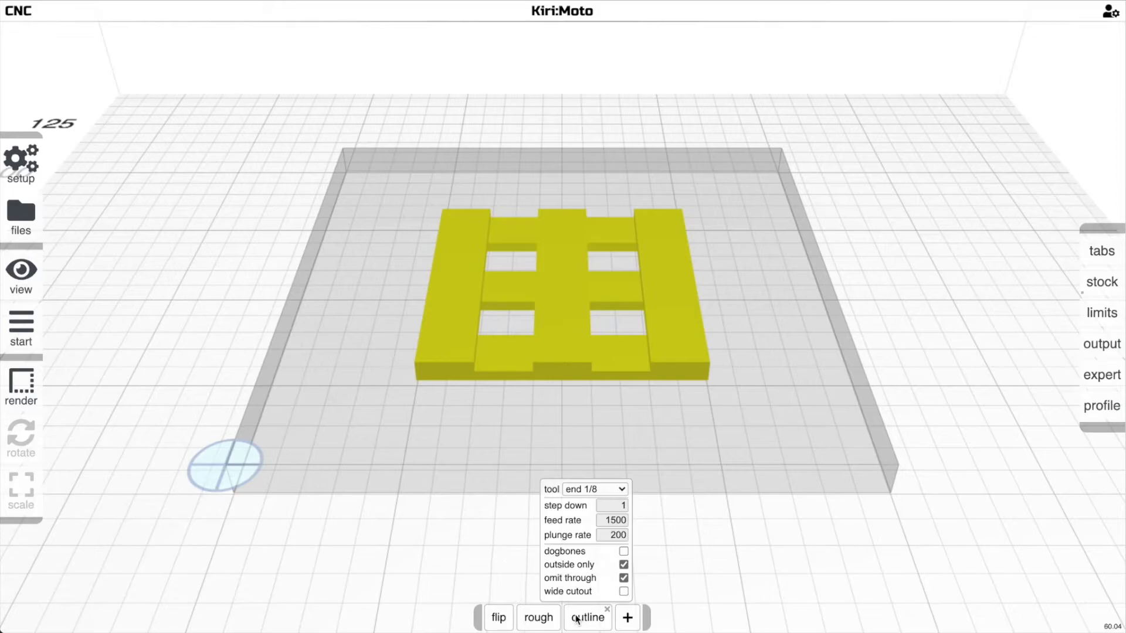
left_click(497, 618)
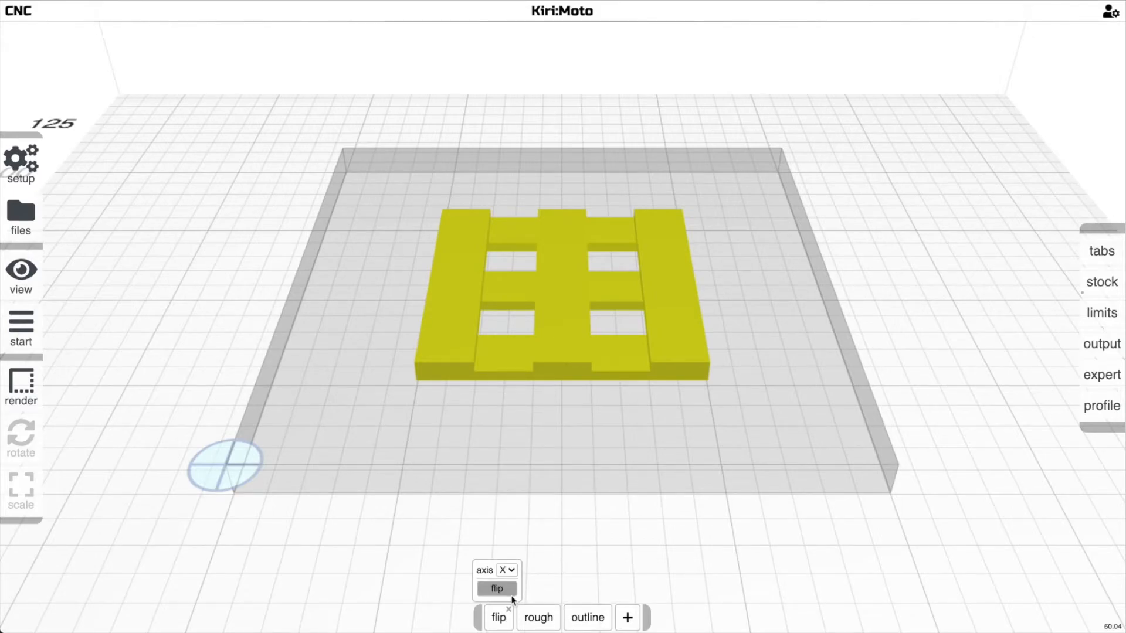